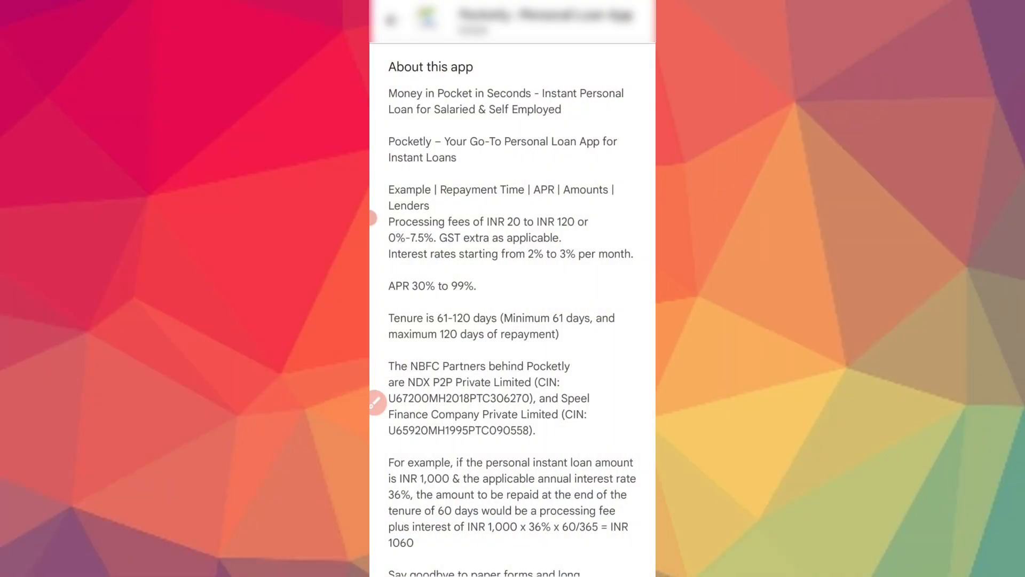
Scroll through Pocketly's full description down to the Connect With Us section
scroll("down", 3)
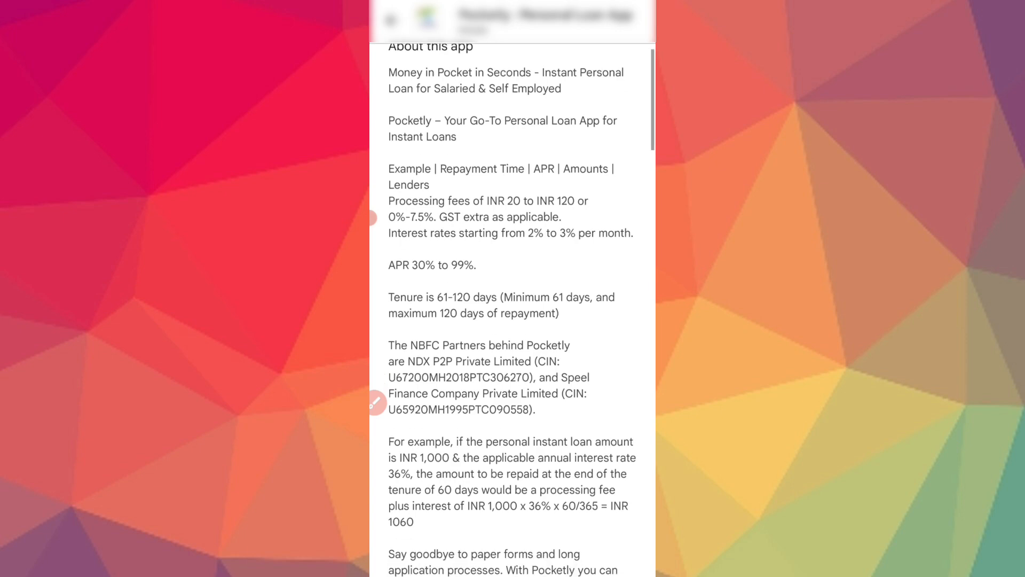
scroll("down", 3)
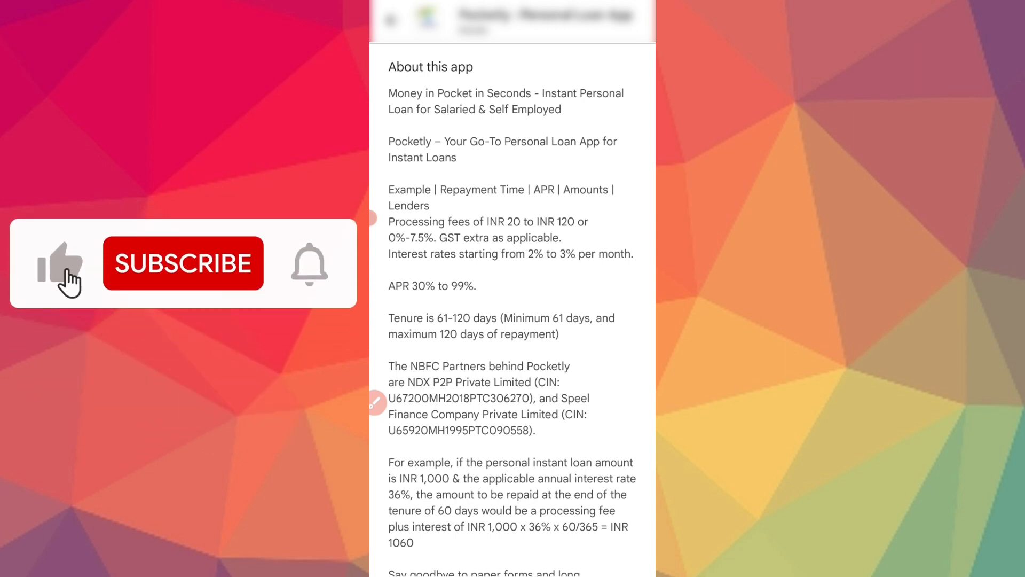
left_click(183, 263)
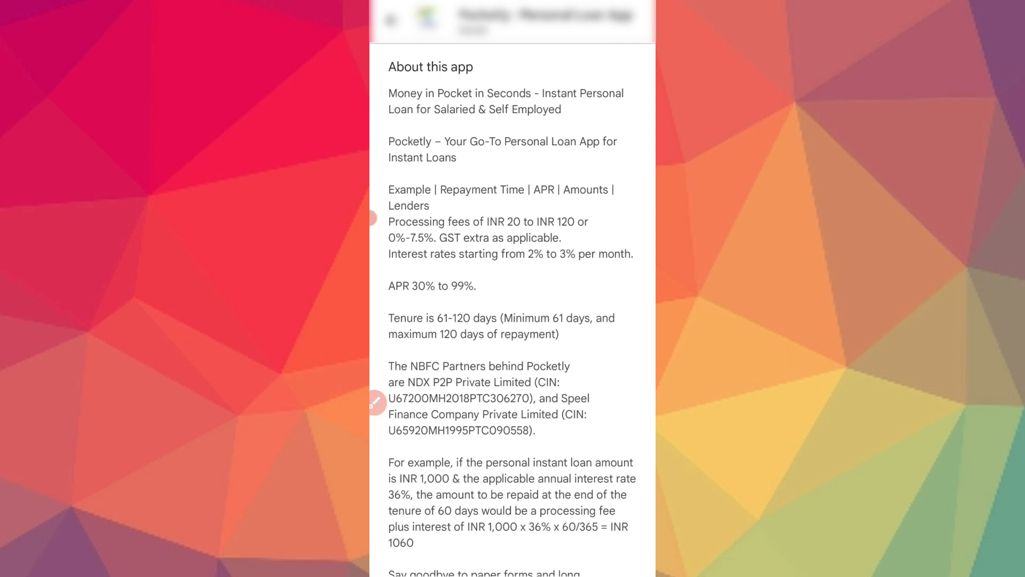
scroll("down", 3)
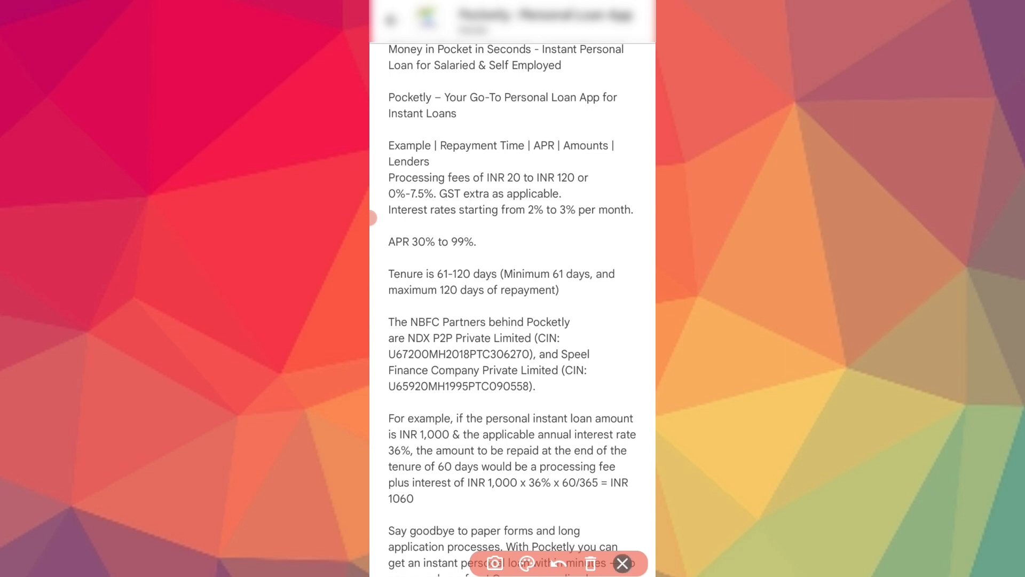
scroll("down", 3)
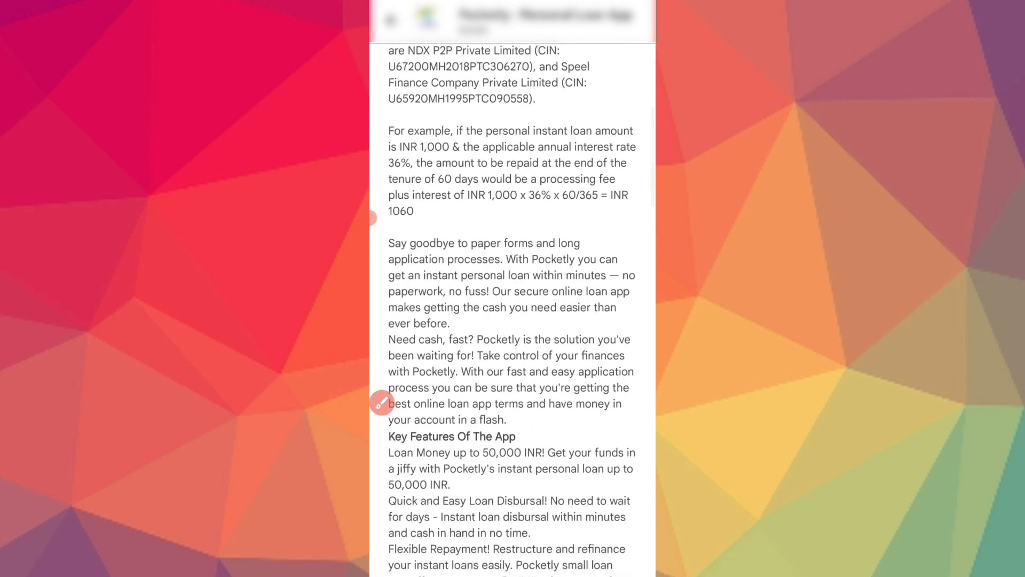
scroll("down", 3)
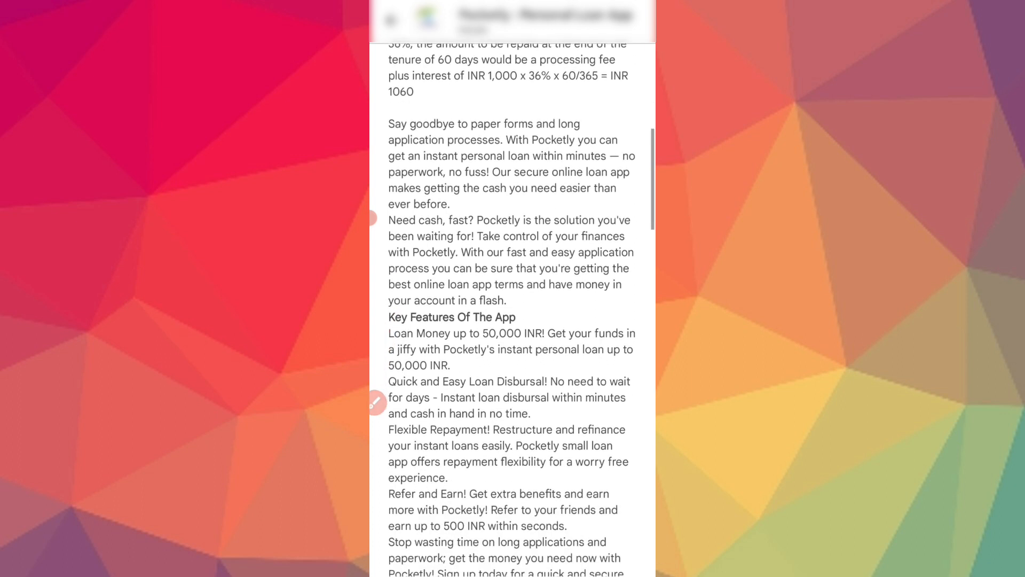
scroll("down", 3)
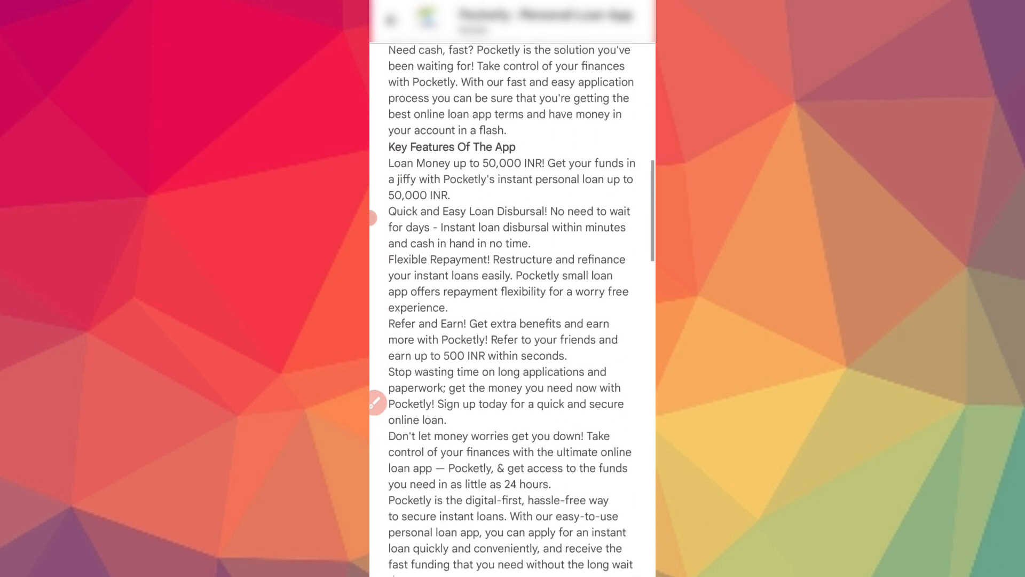
scroll("down", 3)
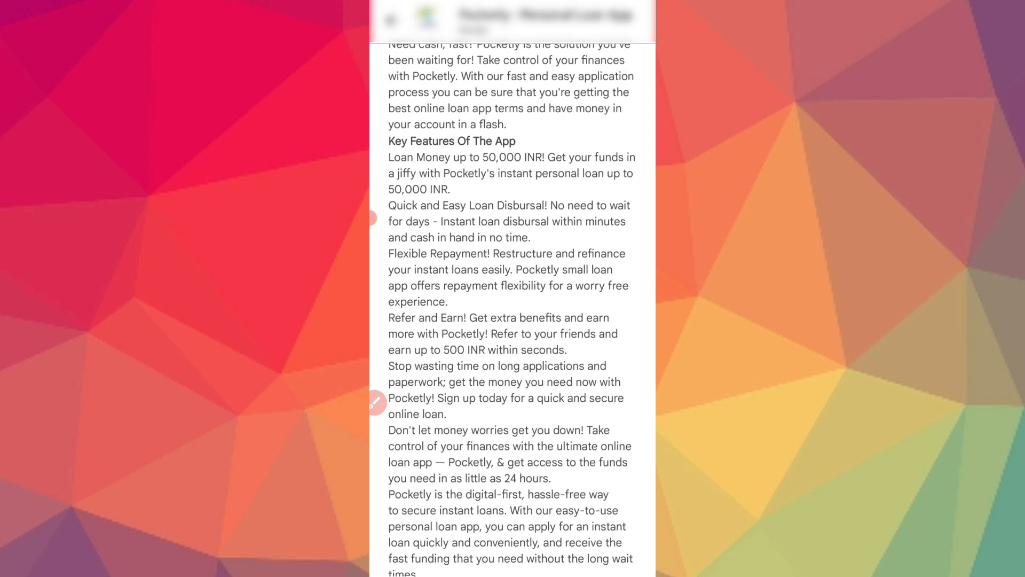
left_click_drag(497, 268, 595, 169)
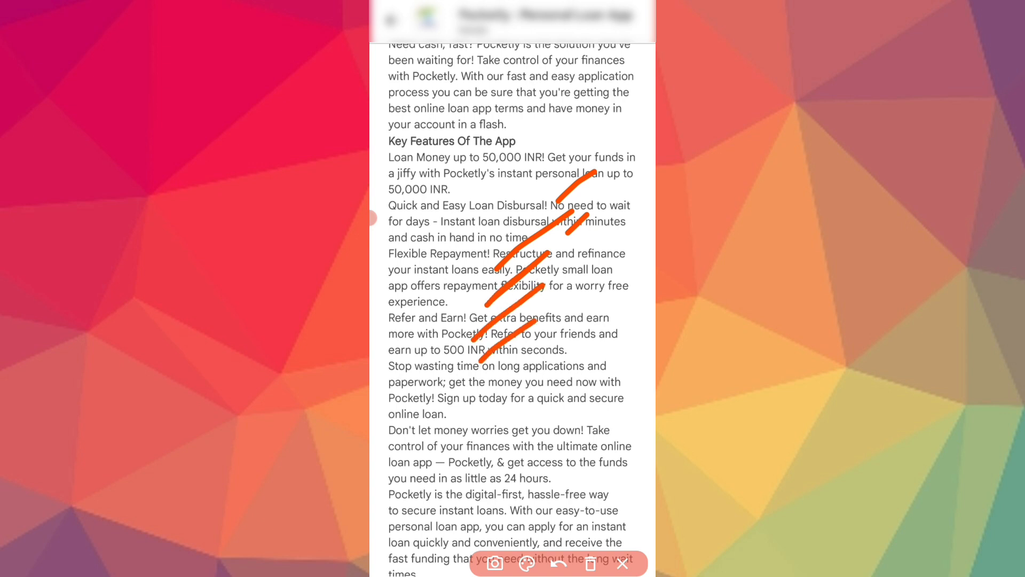
Go back to the Pocketly listing showing its 27 MB size and 3+ rating
left_click(557, 564)
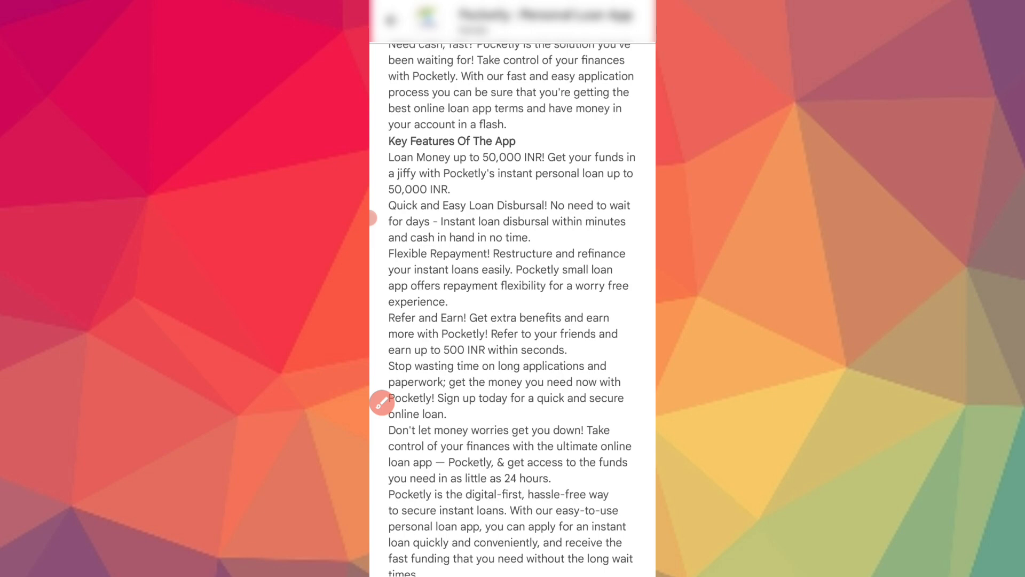
scroll("down", 3)
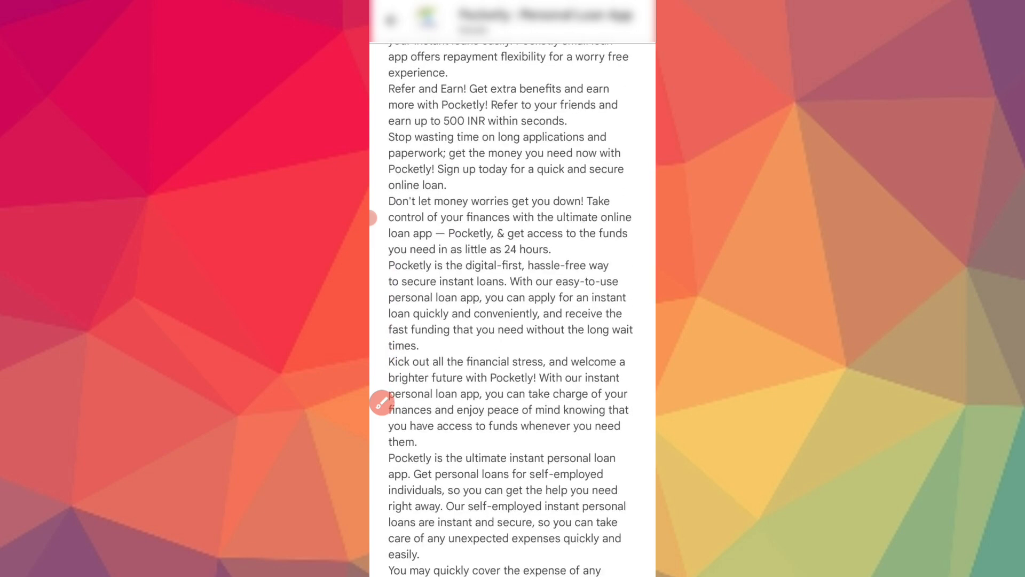
scroll("down", 3)
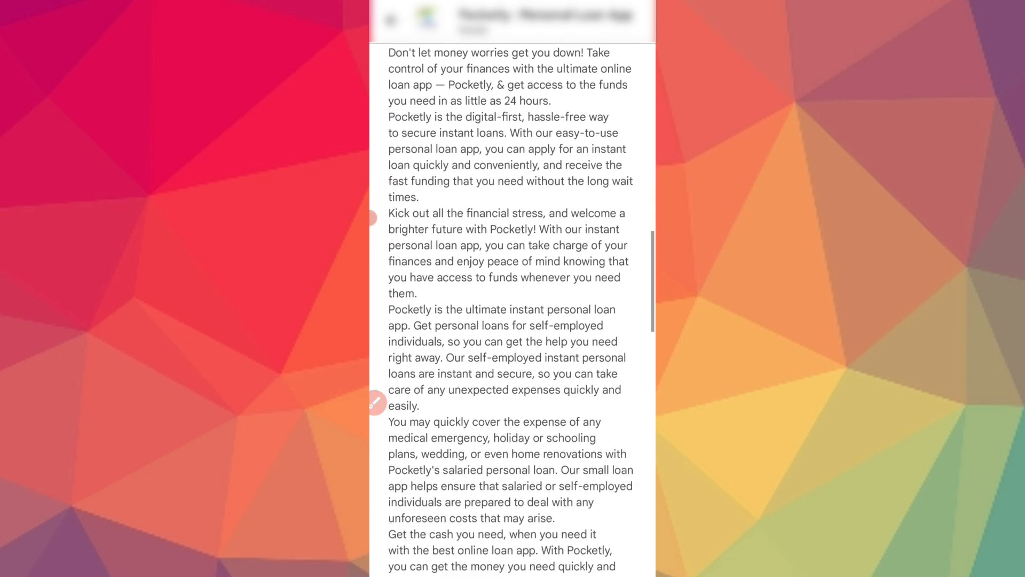
scroll("down", 3)
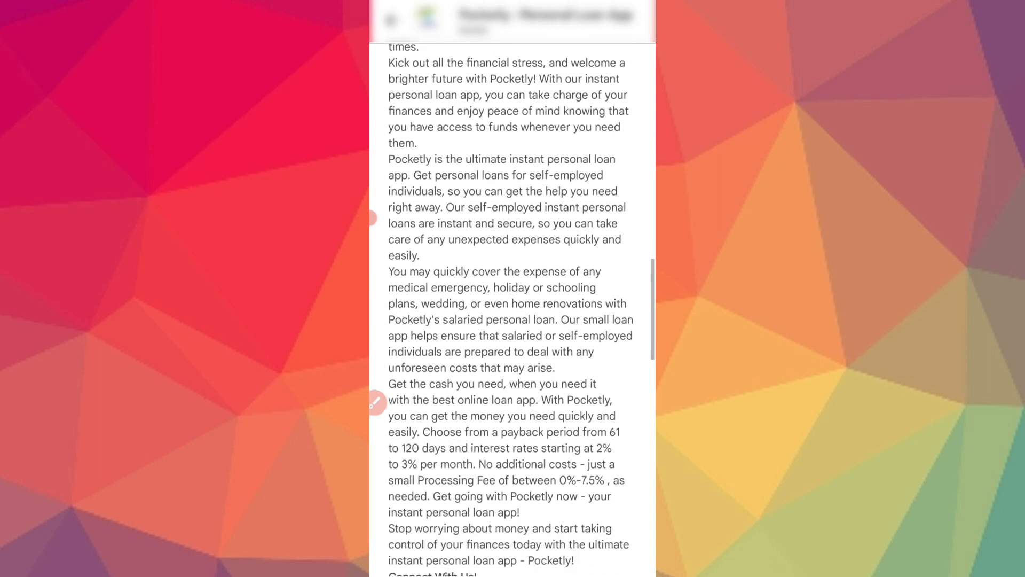
scroll("down", 3)
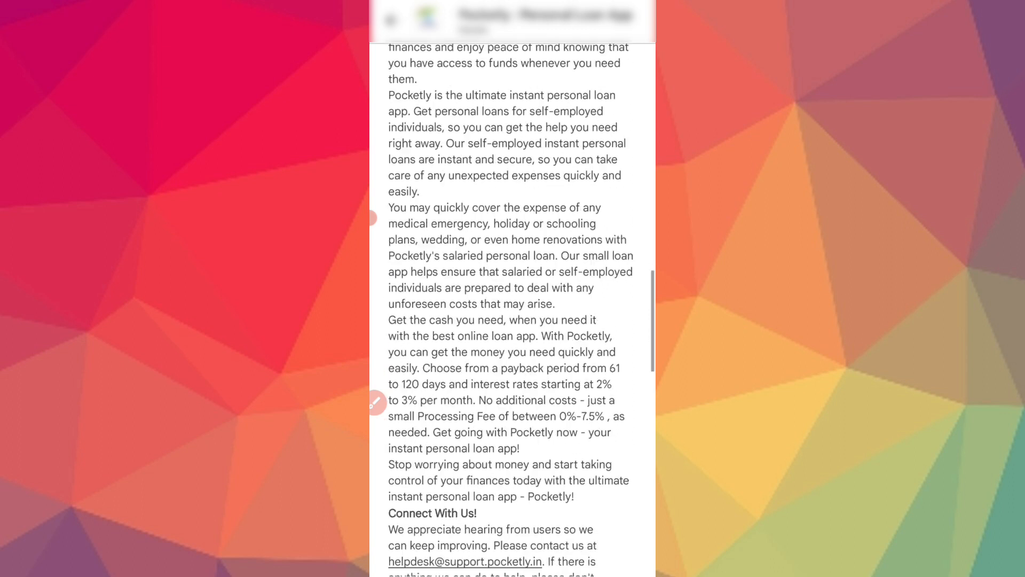
scroll("down", 3)
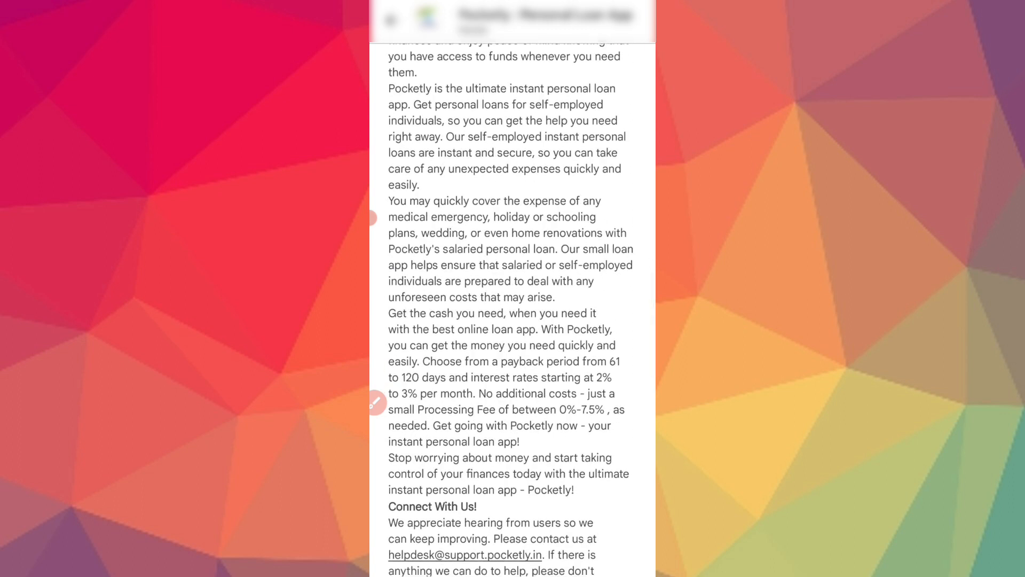
scroll("down", 3)
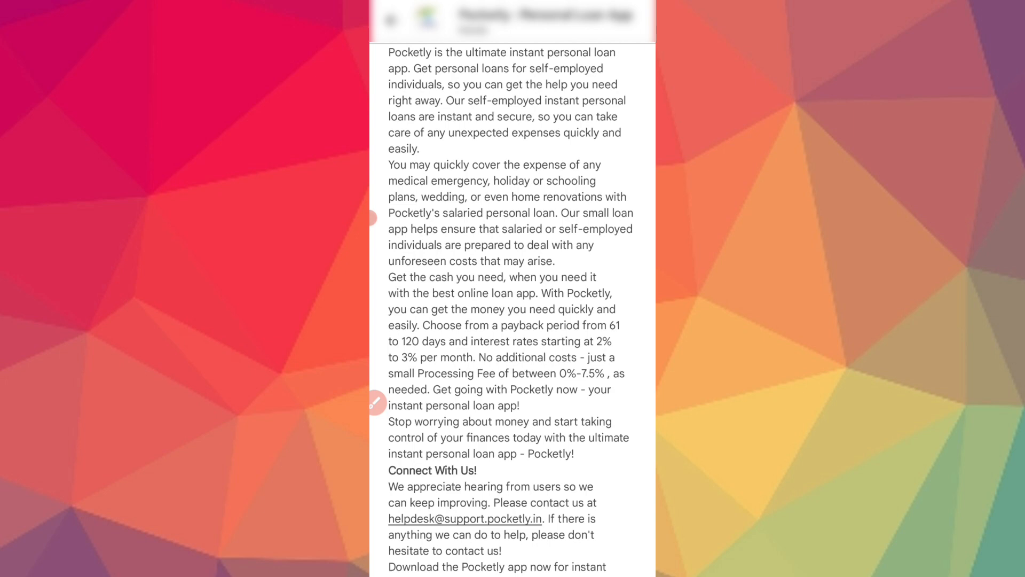
scroll("down", 3)
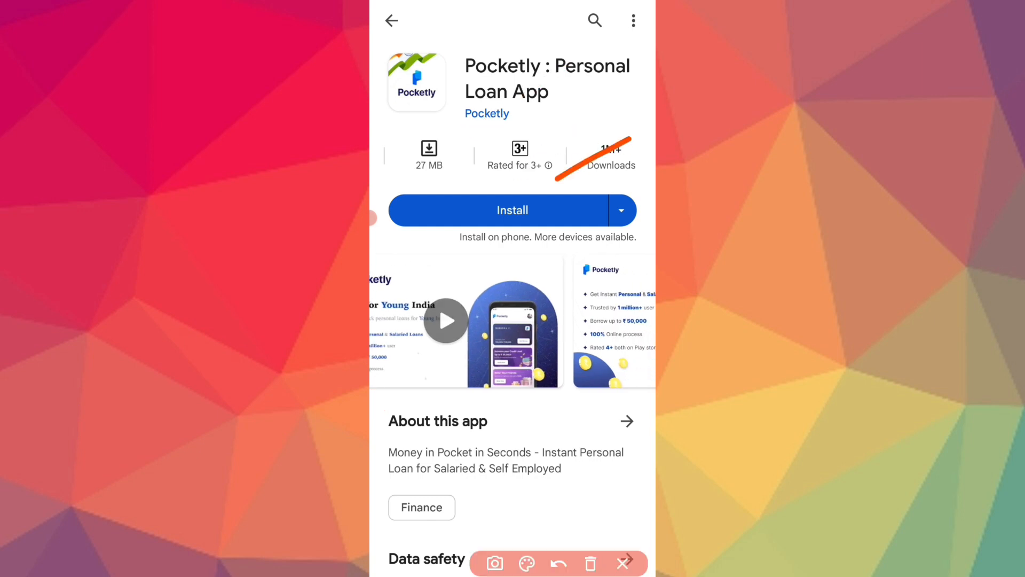
Install Pocketly and launch it to the Location and Messages permission screen
left_click(589, 563)
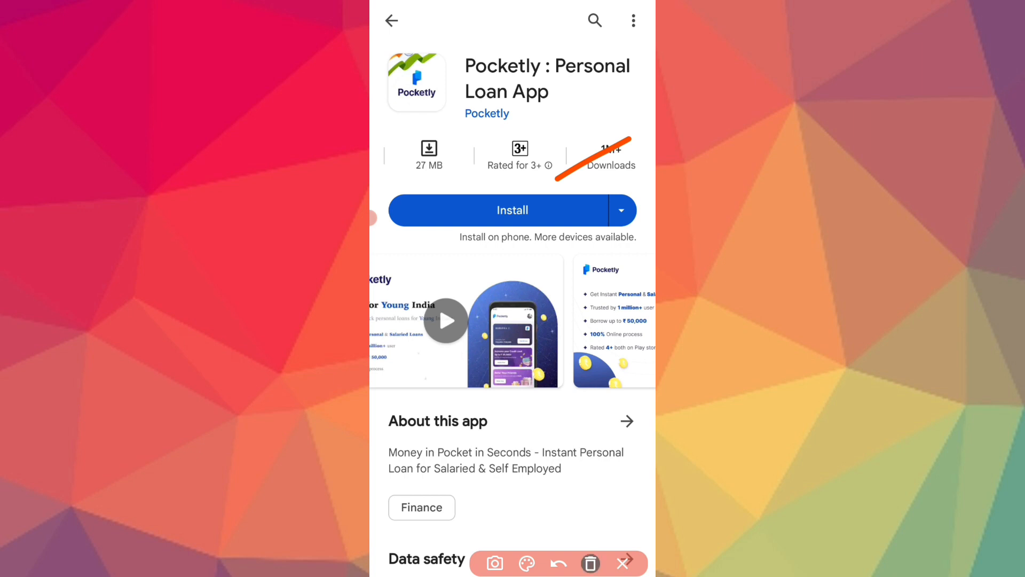
left_click(512, 209)
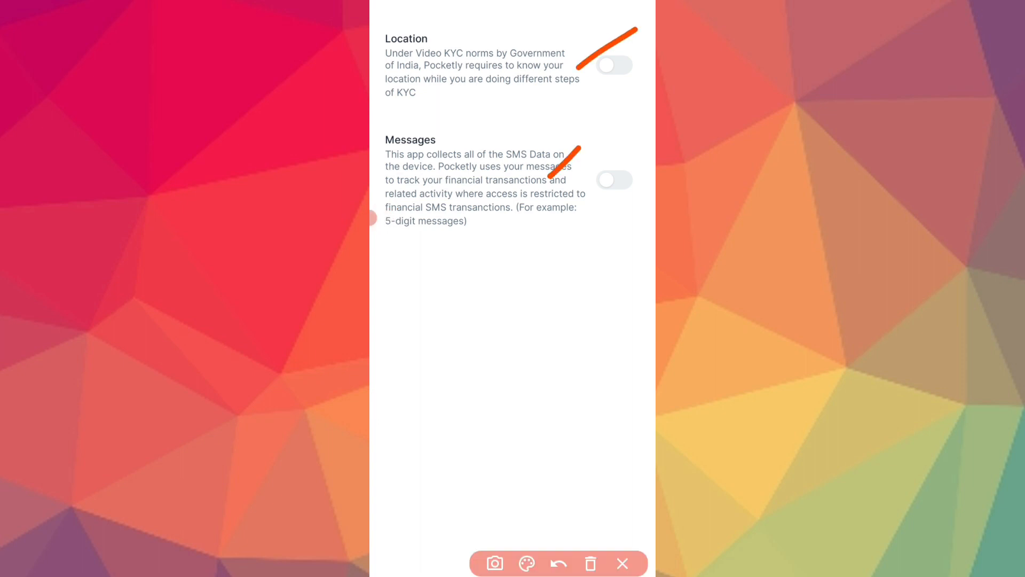
Grant Pocketly location access while using the app, plus Messages access
left_click(557, 563)
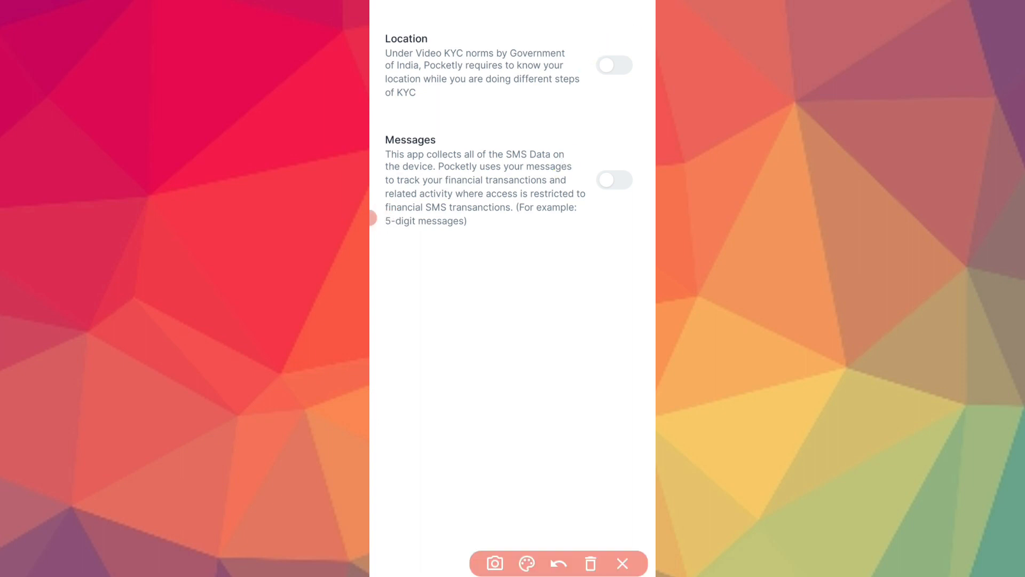
left_click(613, 65)
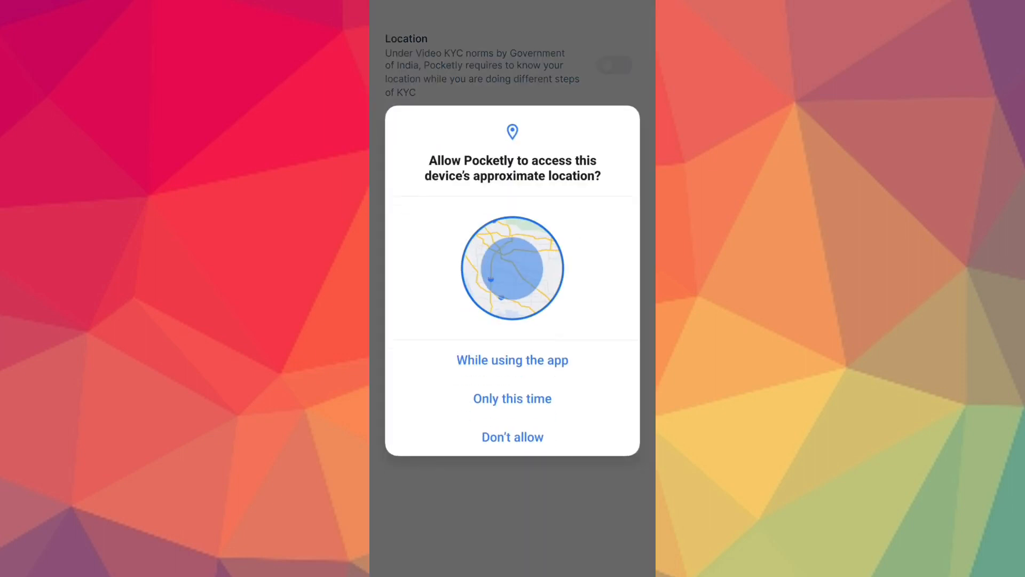
left_click(512, 360)
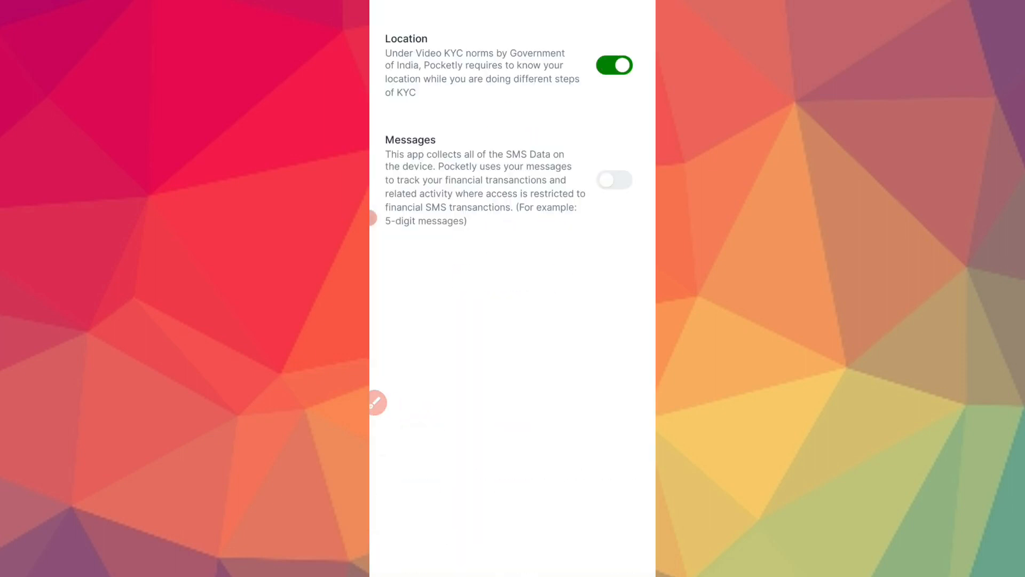
left_click(613, 180)
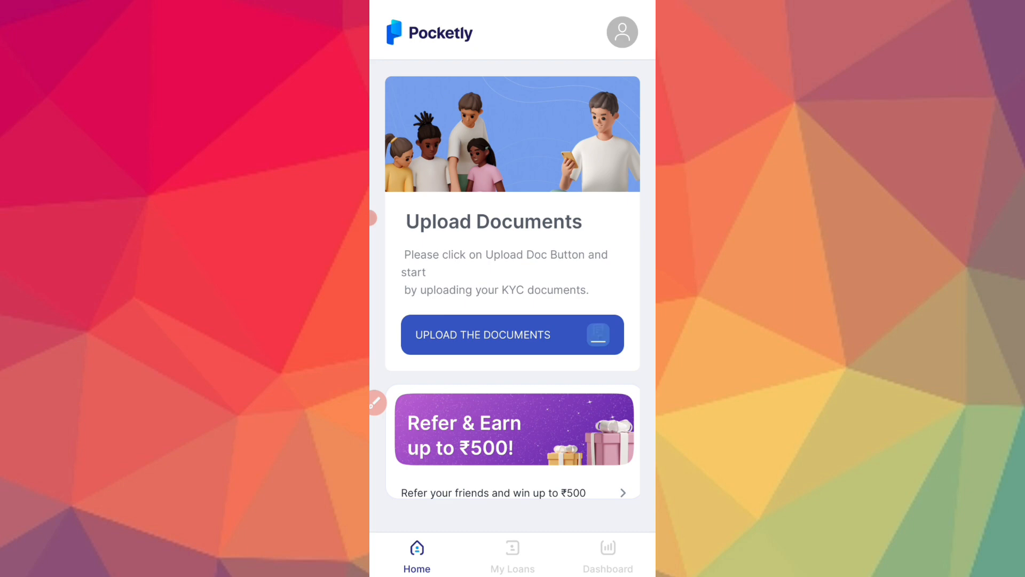
Start the KYC document upload and choose IT Professional as the industry
left_click(512, 334)
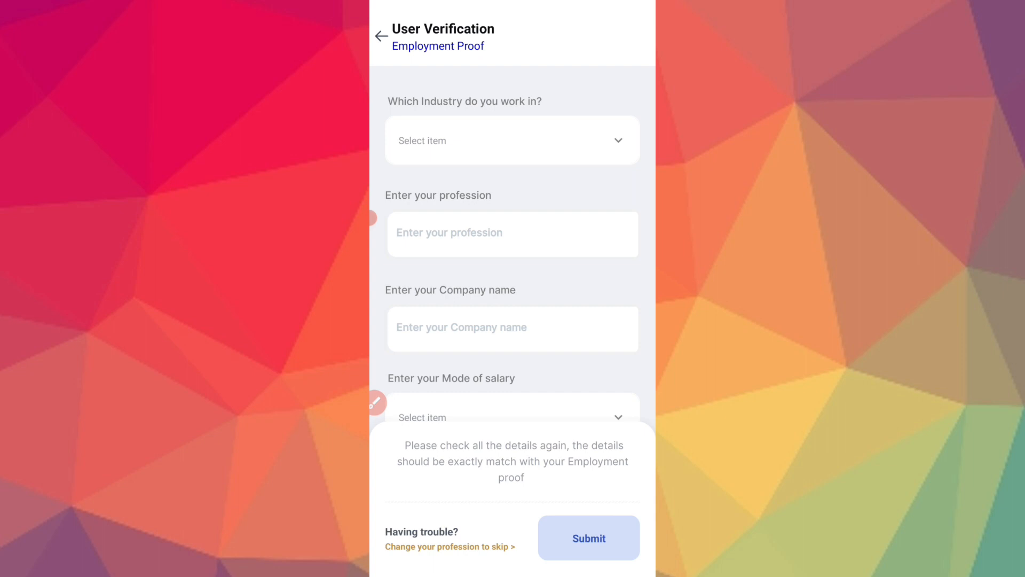
left_click(513, 139)
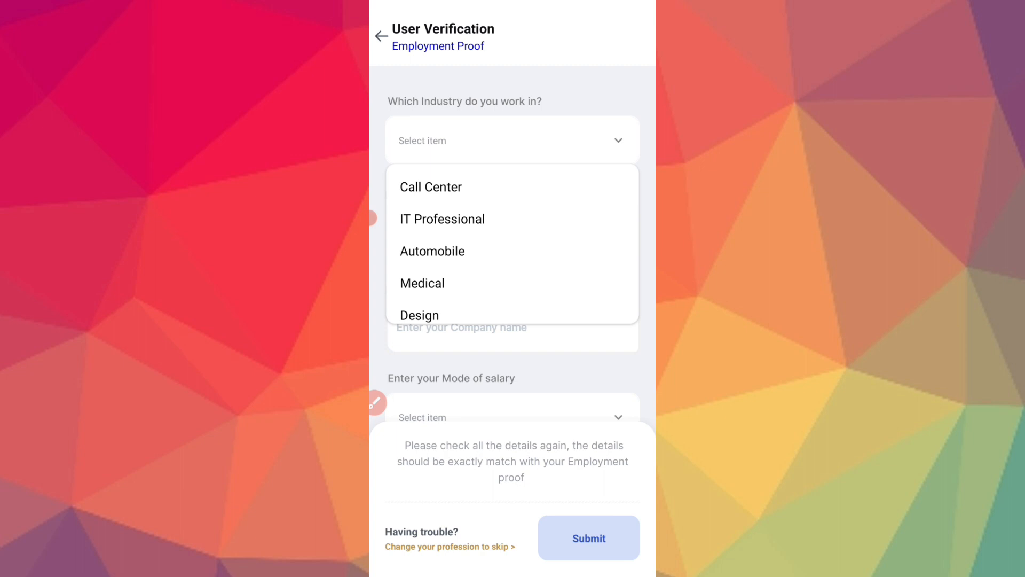
scroll("down", 3)
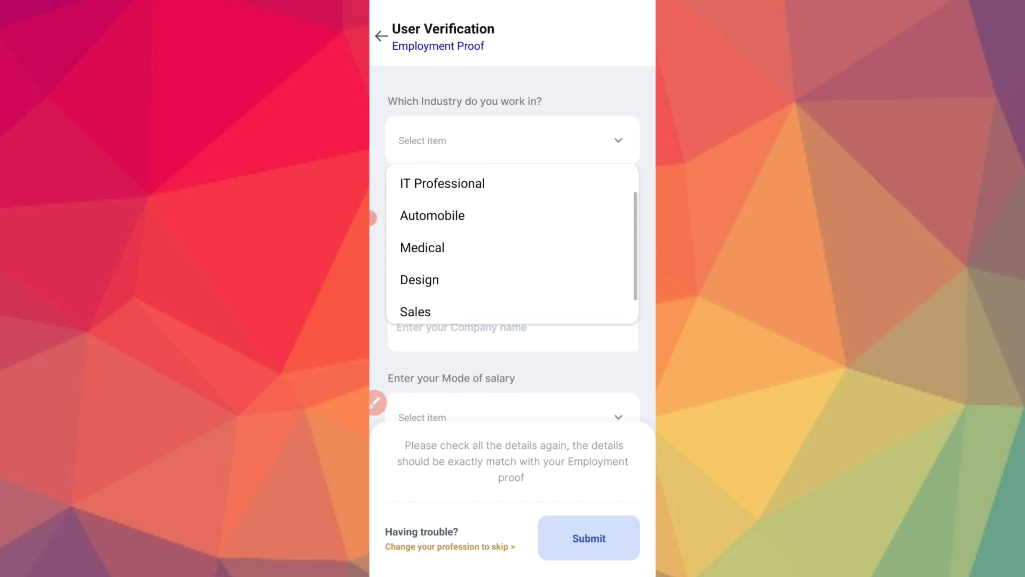
scroll("up", 3)
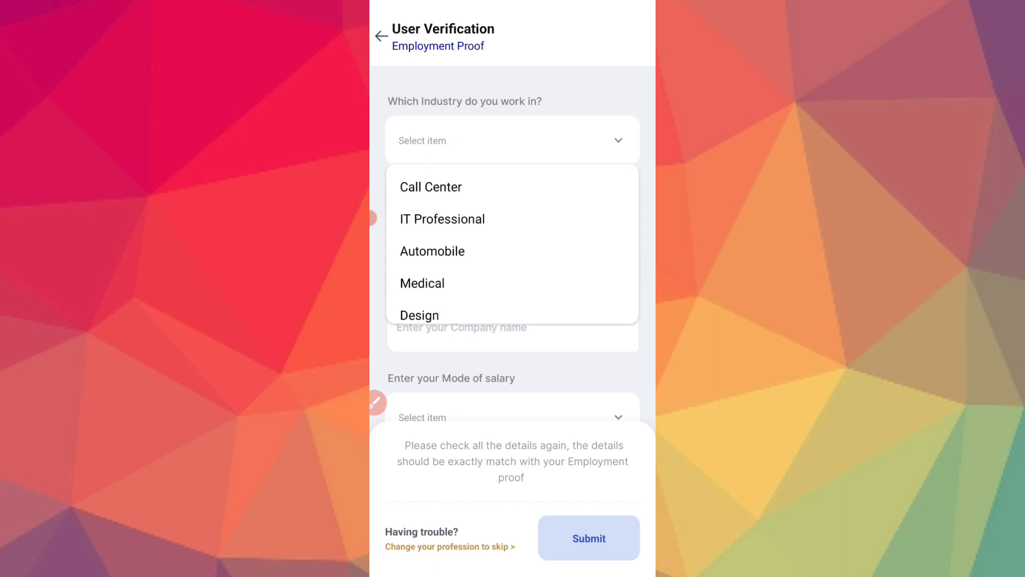
left_click(443, 218)
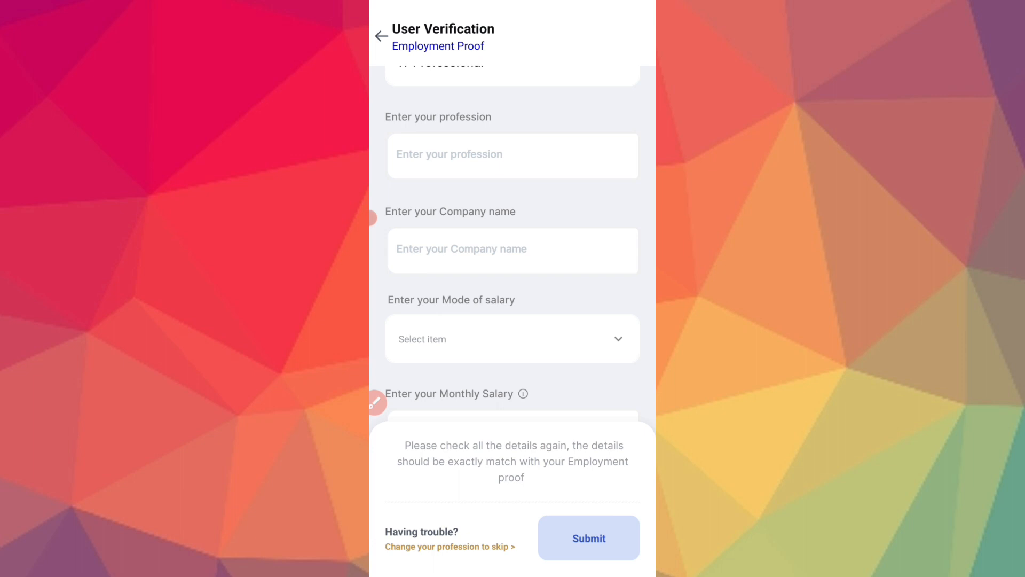
Enter profession Tech and company name Tech offers kannada
left_click(512, 156)
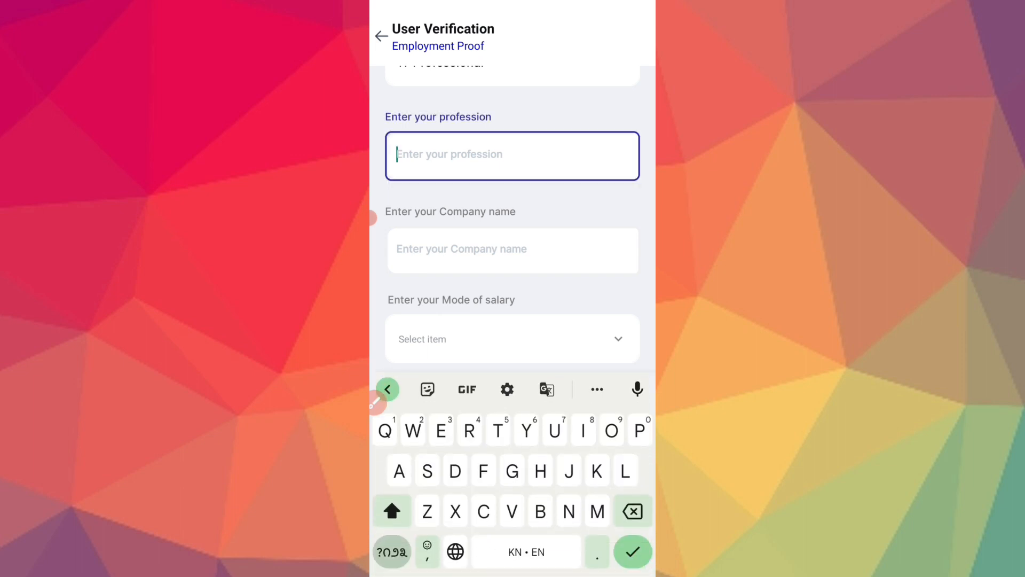
type("Te")
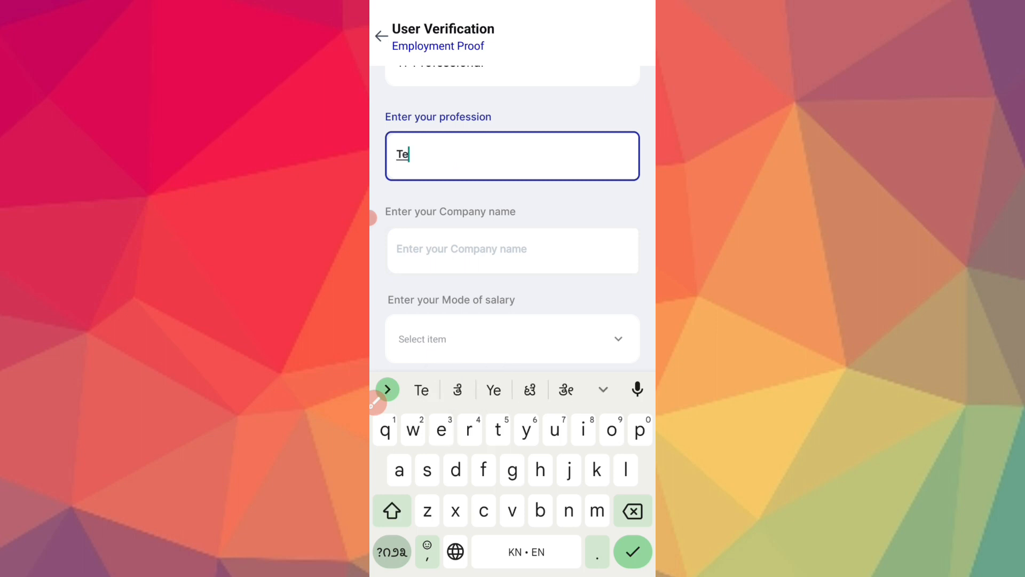
left_click(512, 251)
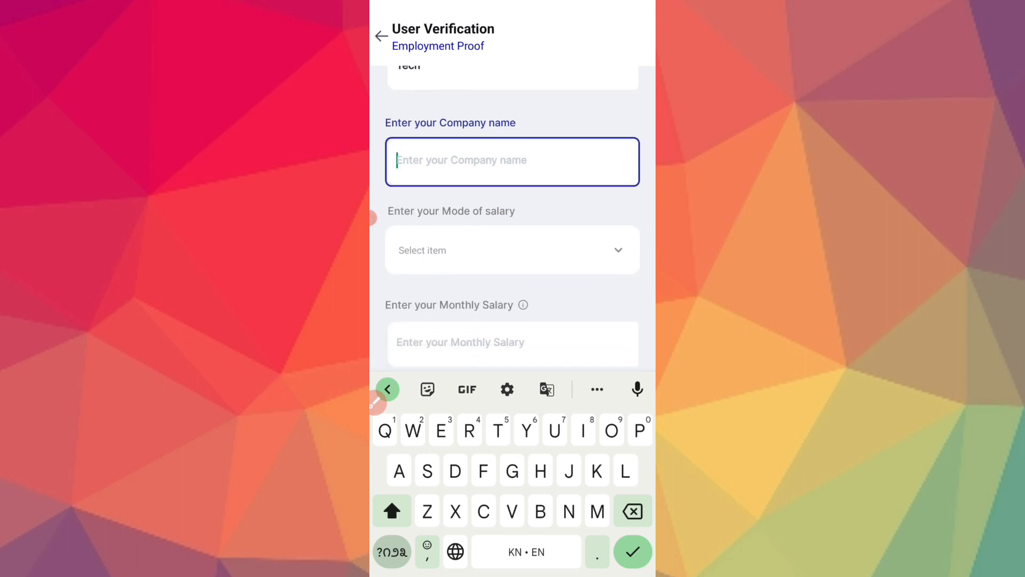
type("Te")
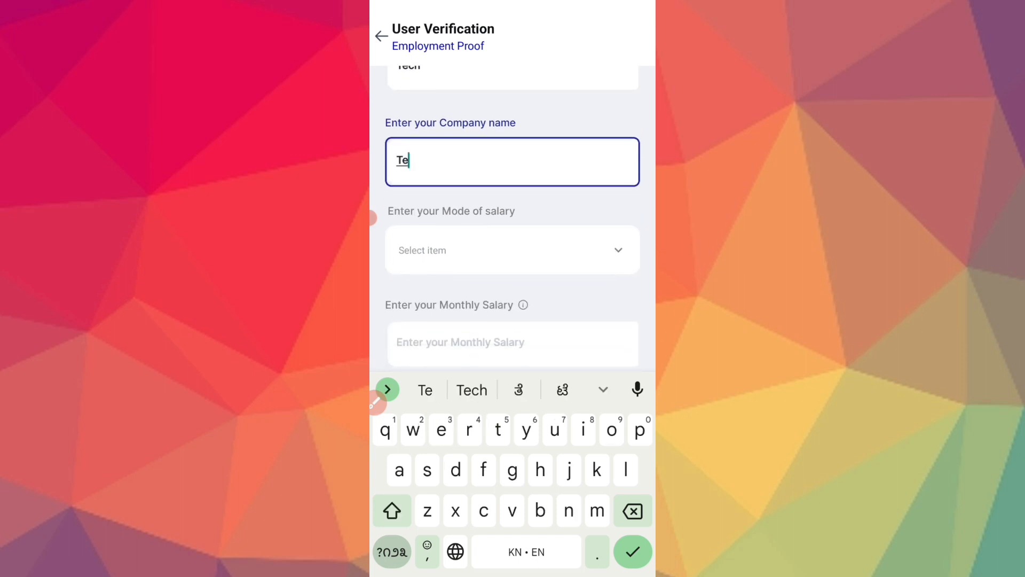
type("Tech offers kannada")
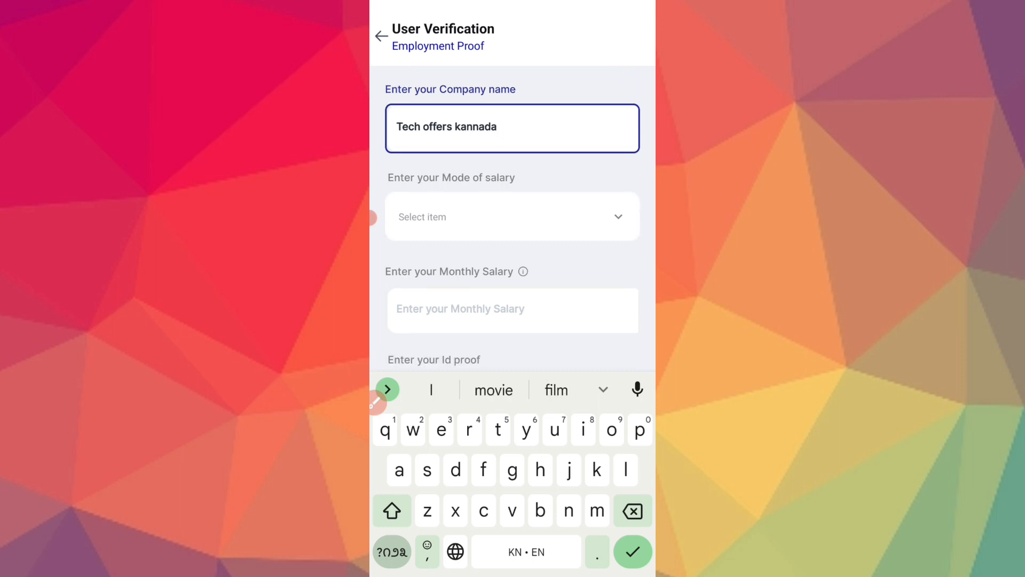
Choose Bank Transfer as salary mode and enter a 30000 monthly salary
left_click(512, 215)
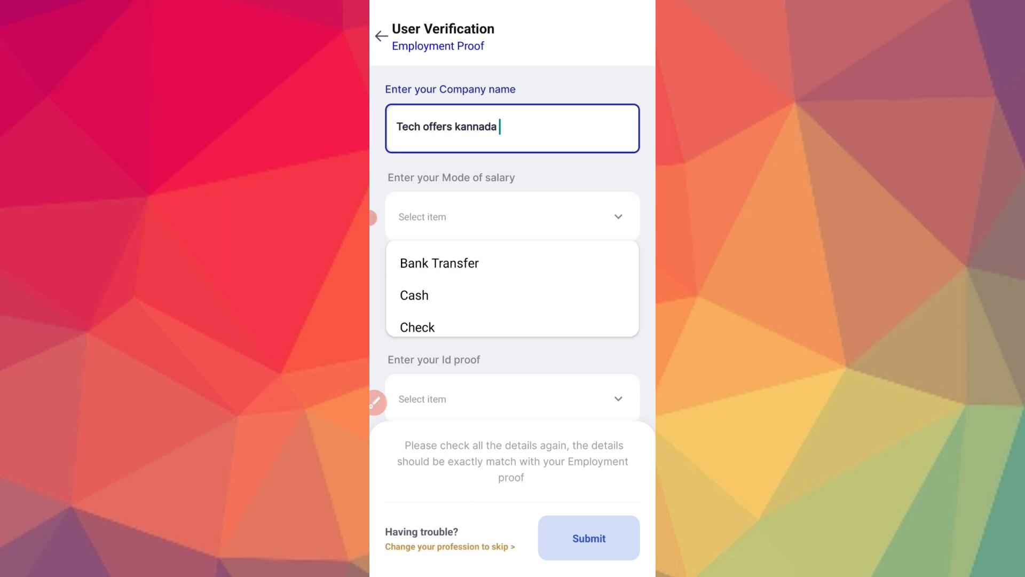
left_click(439, 262)
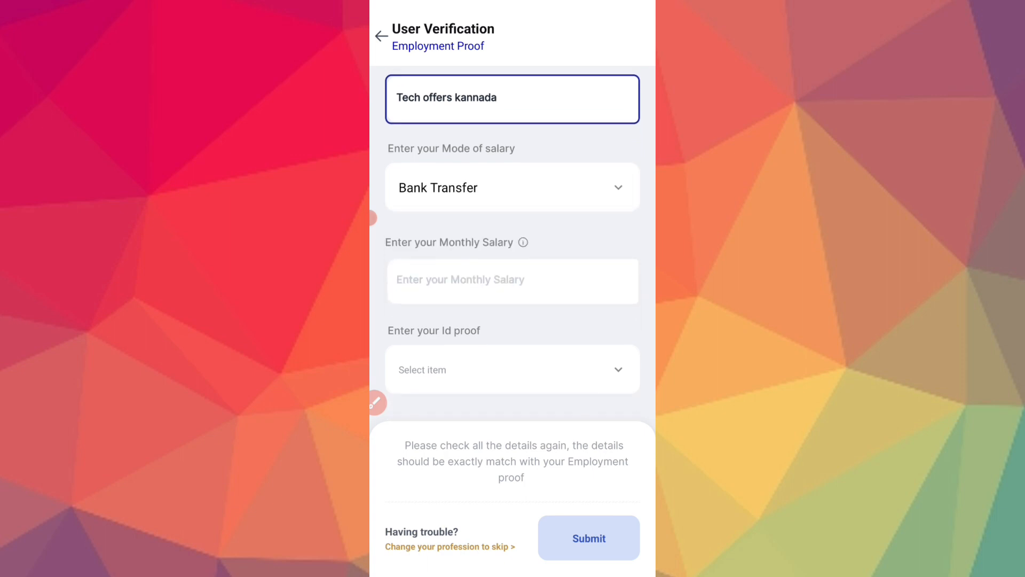
type("30000")
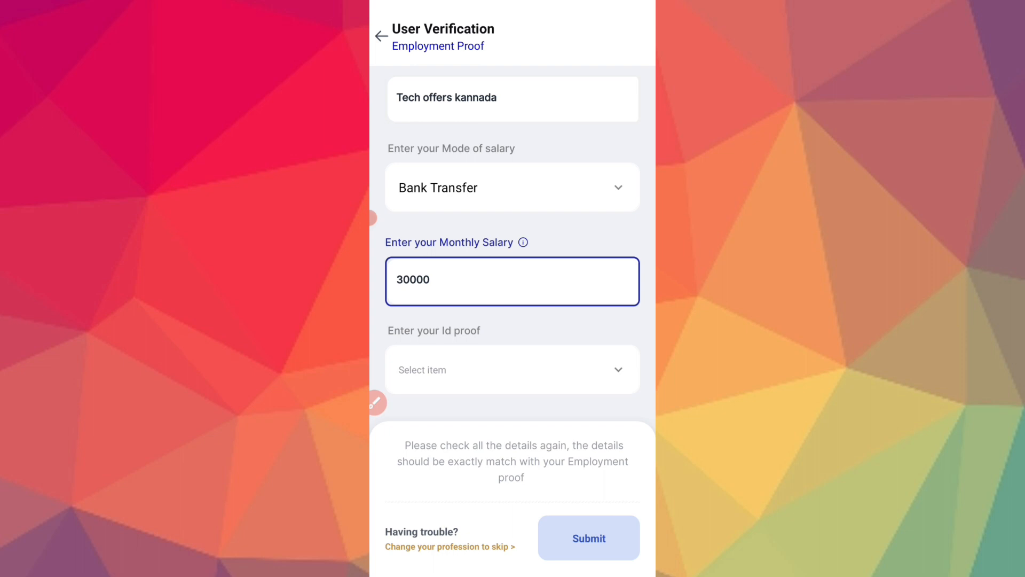
Choose Salary Slip as the ID proof and submit the employment form
left_click(512, 369)
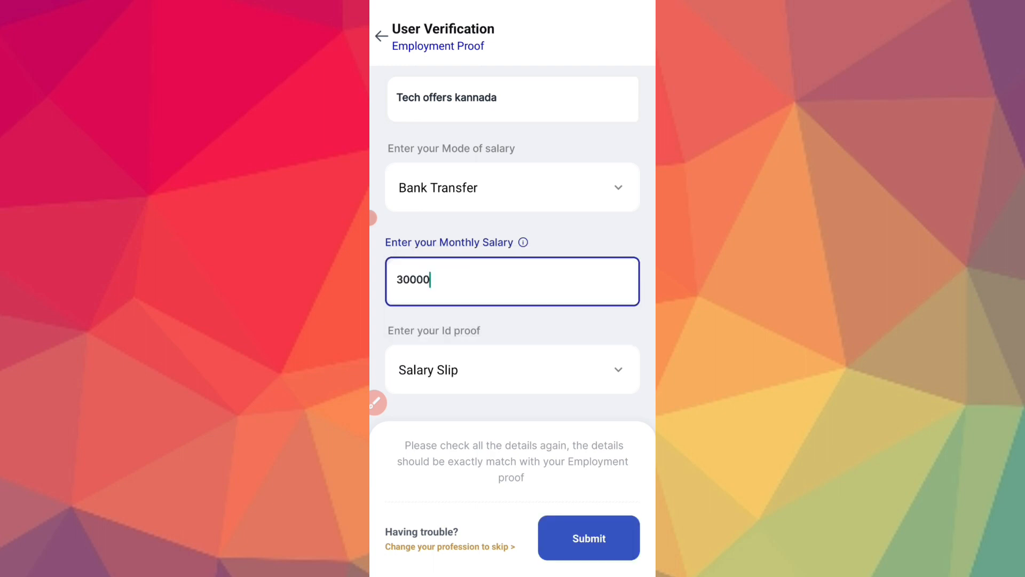
left_click(587, 537)
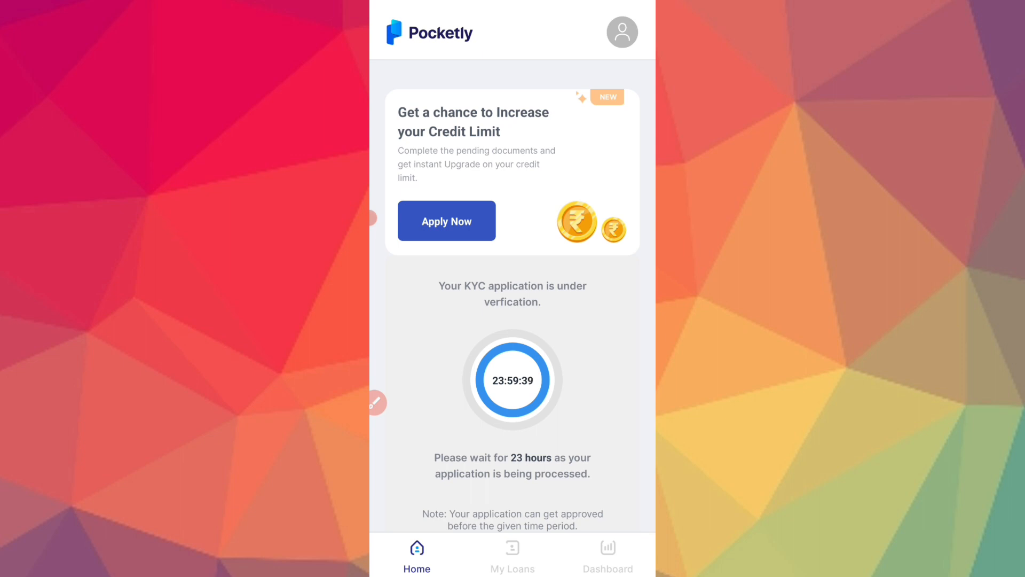
left_click(447, 221)
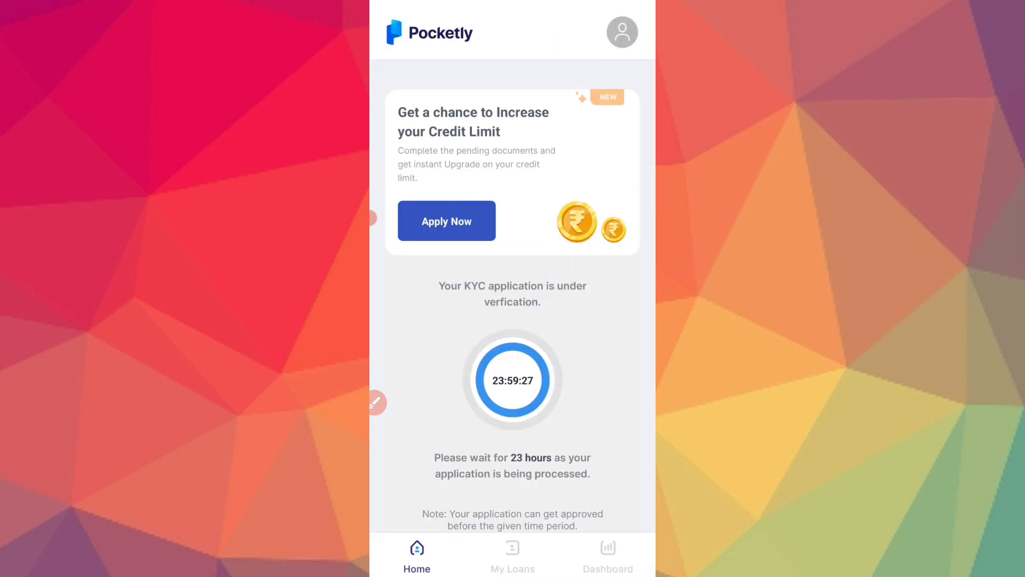
scroll("down", 3)
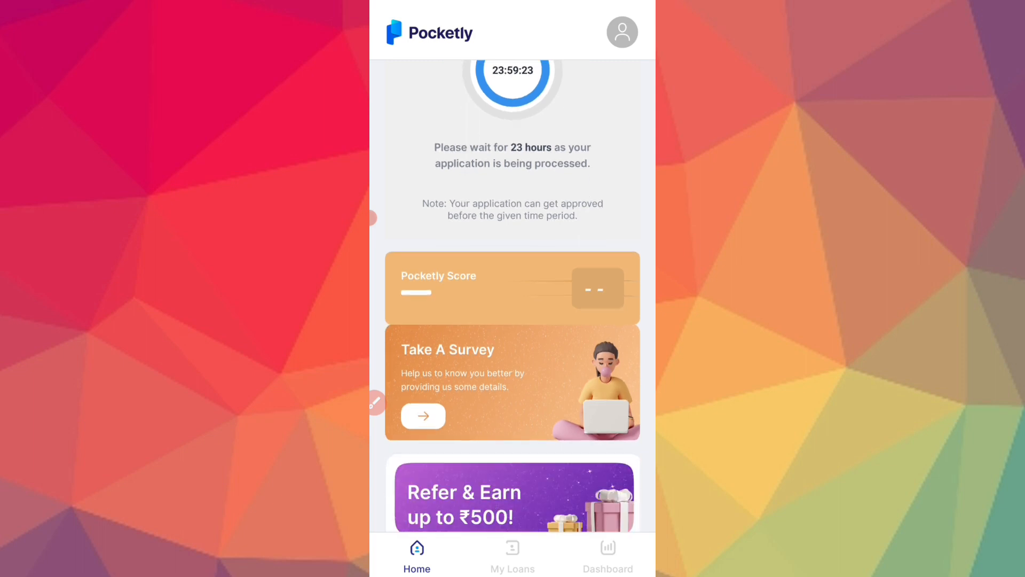
scroll("down", 3)
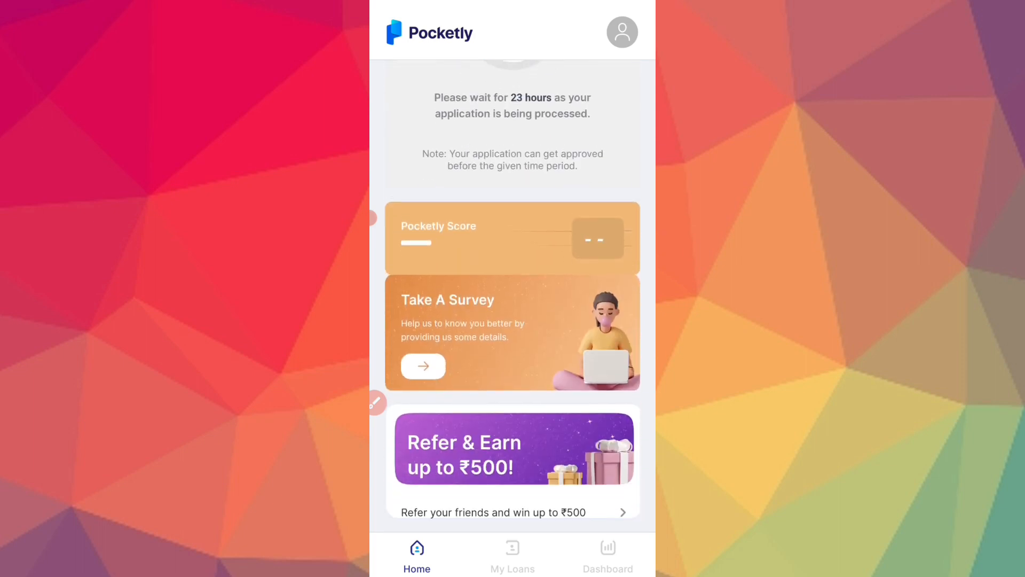